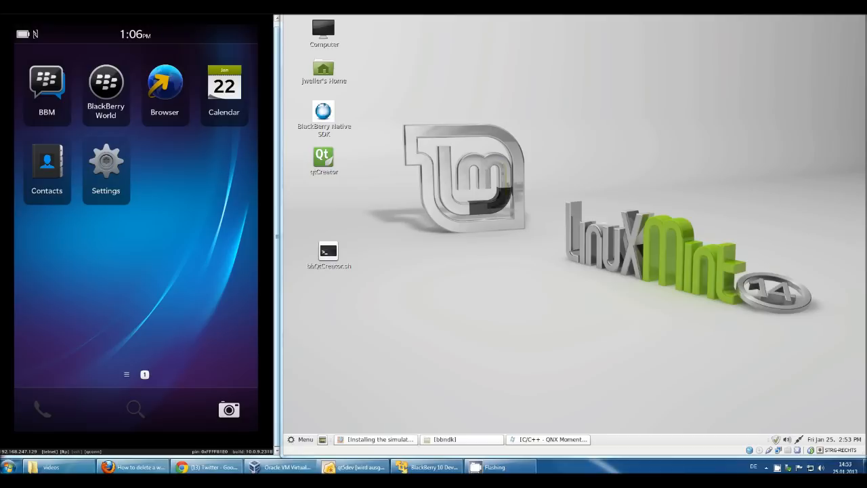
Bring up the BlackBerry Developer homepage in Firefox and visit the Native SDK overview
click(280, 467)
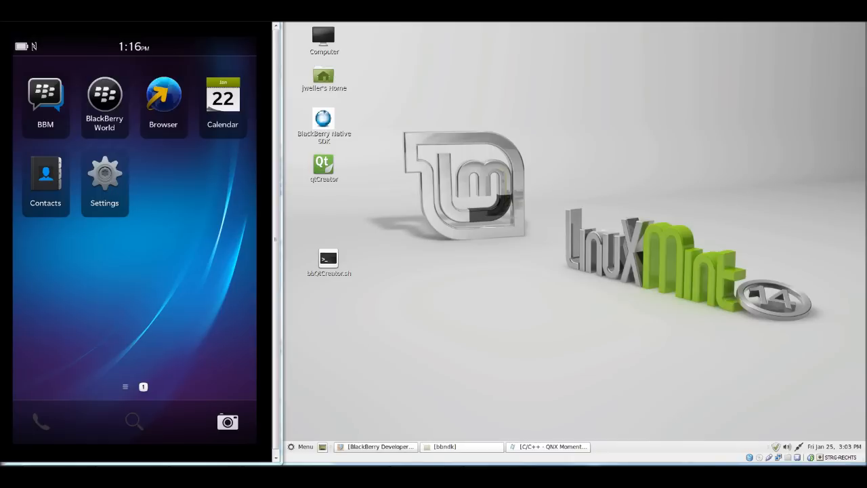
click(375, 447)
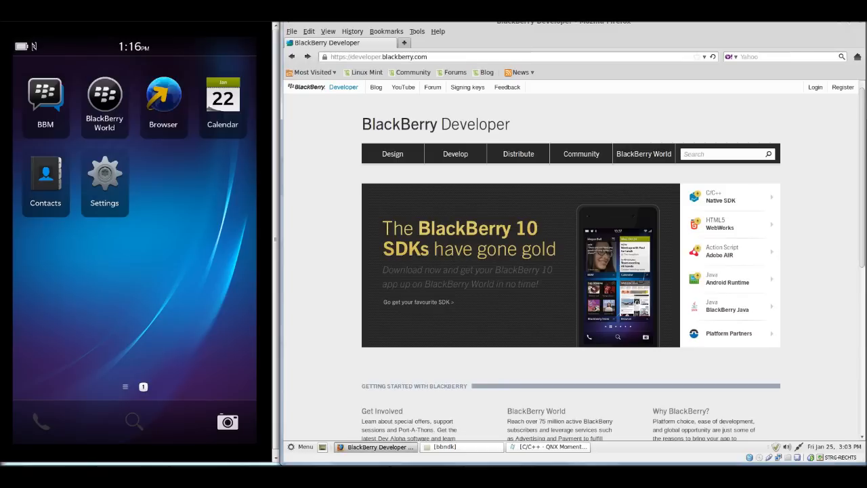
mouse_move(417, 301)
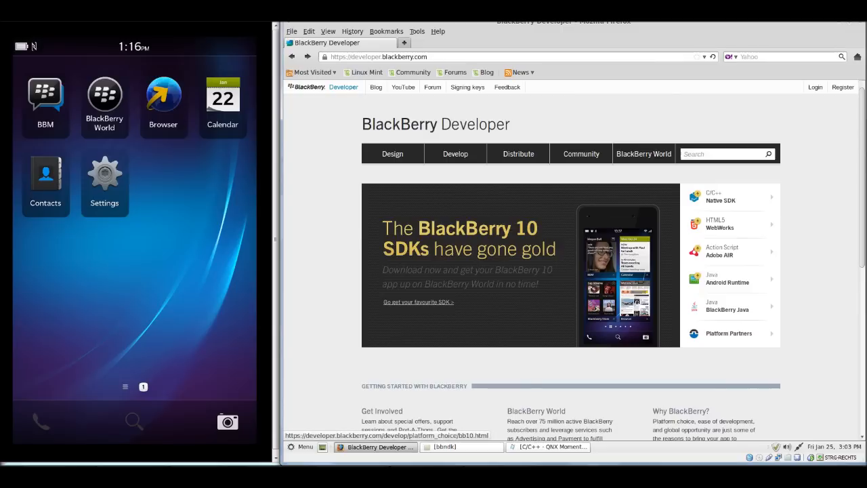
click(729, 196)
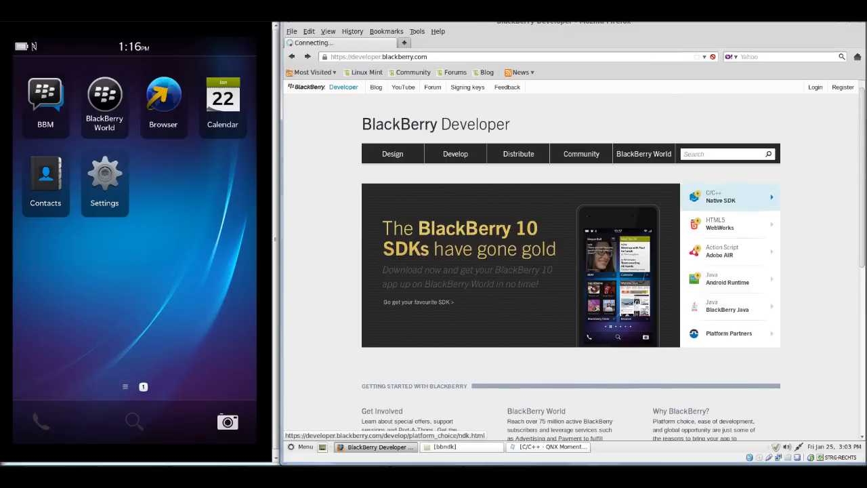
click(720, 196)
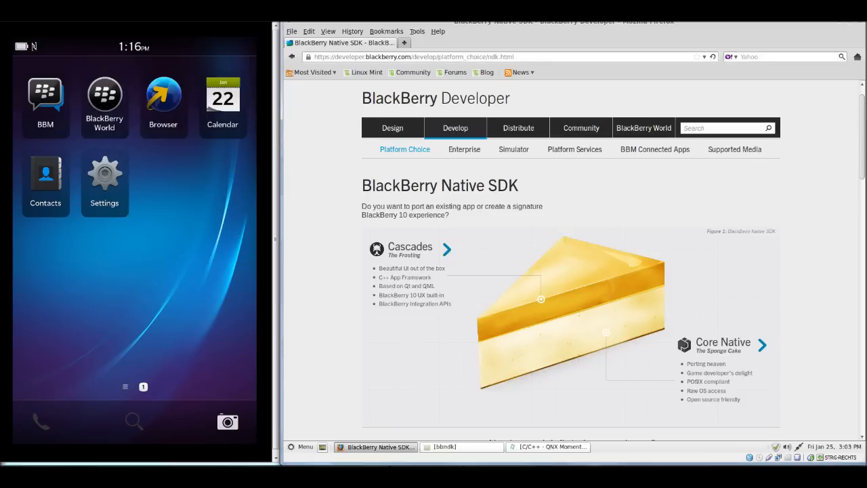
Go back to the developer homepage and scroll down toward the simulator download
click(292, 56)
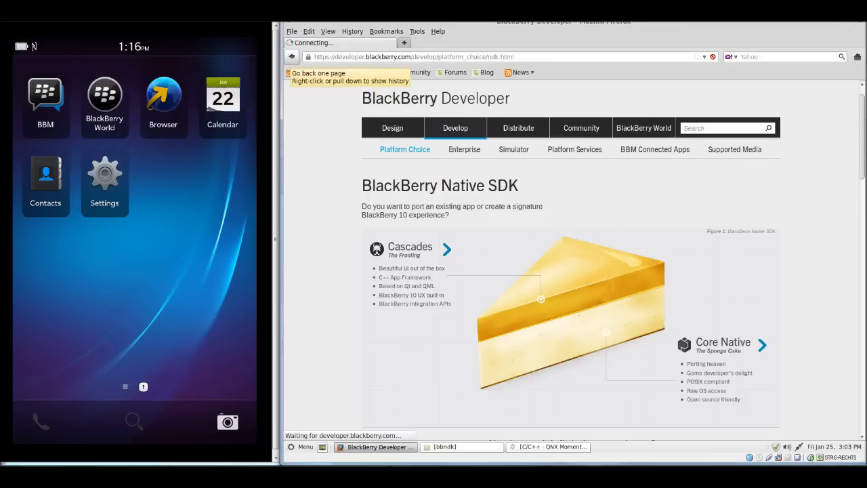
click(291, 56)
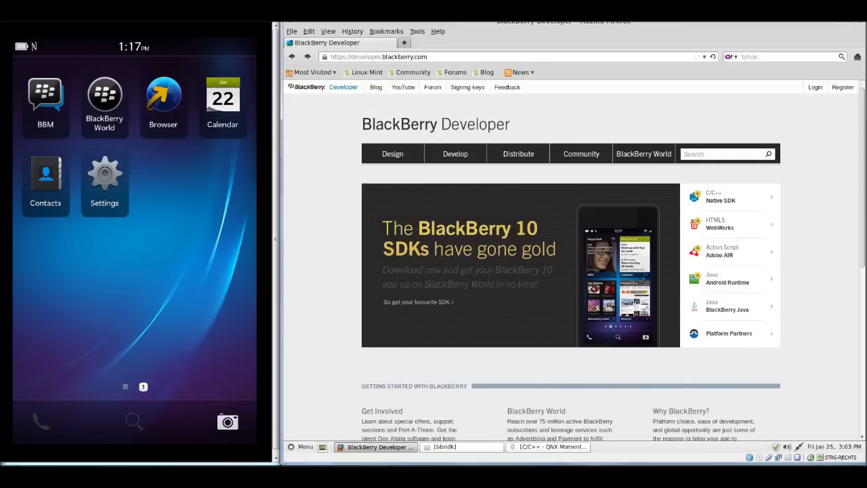
scroll(down, 3)
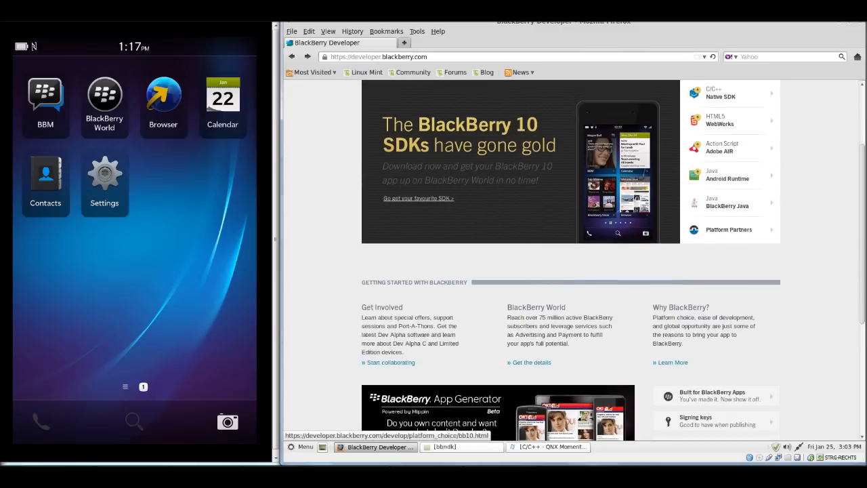
scroll(down, 3)
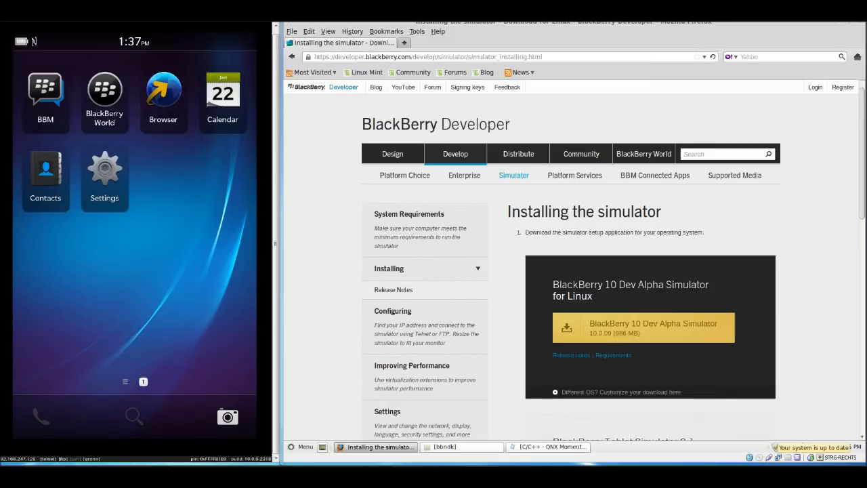
In the IDE, start a new BlackBerry project and choose the Cascades project type
click(549, 446)
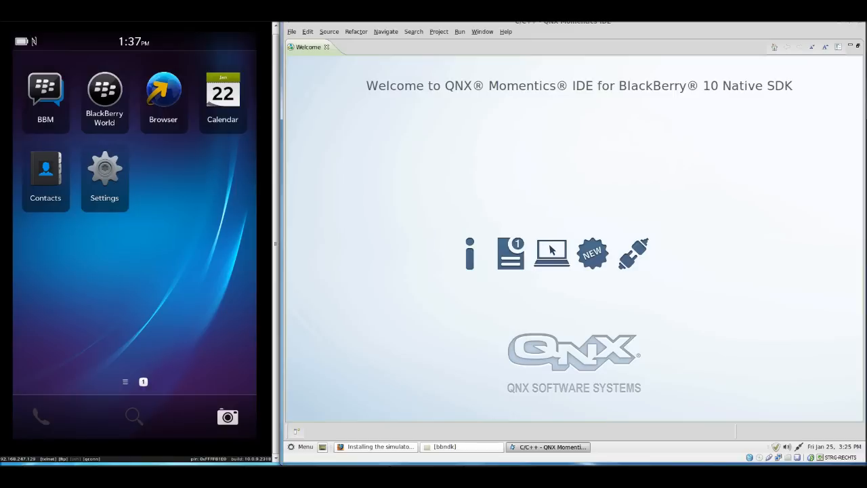
mouse_move(632, 253)
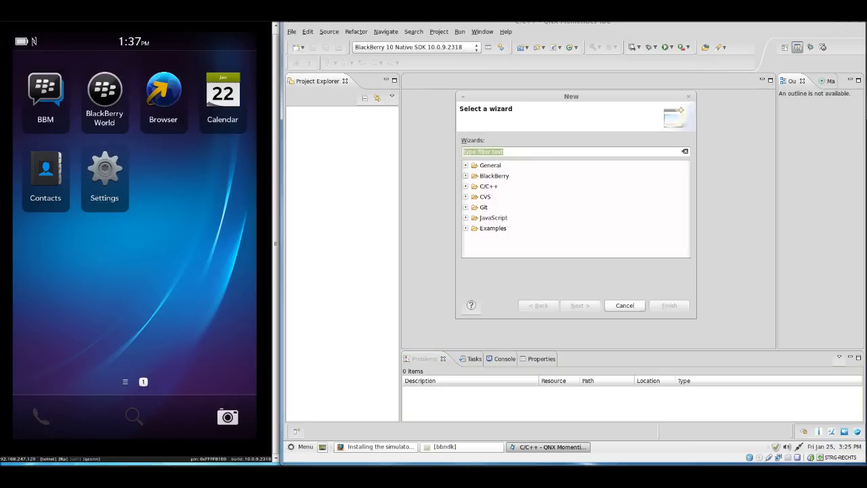
click(494, 176)
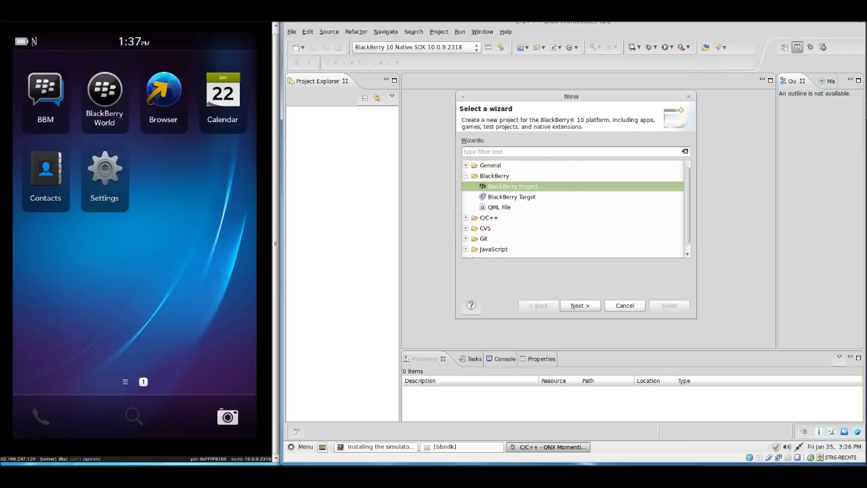
click(580, 305)
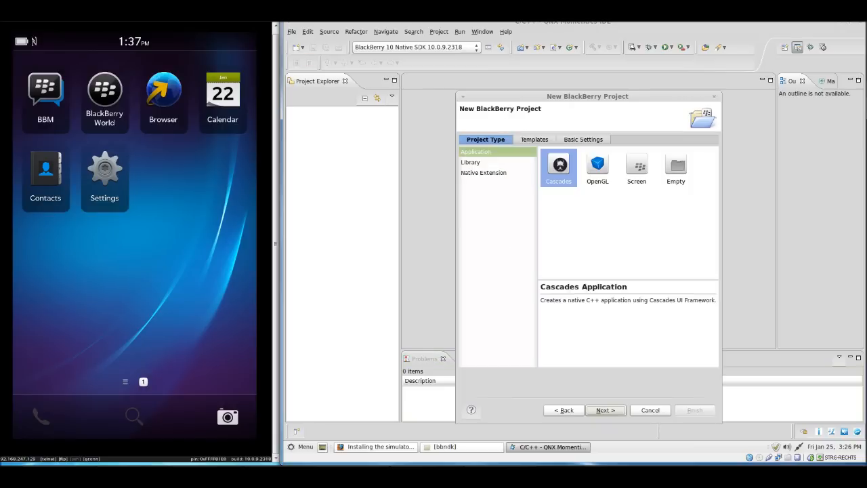
click(675, 167)
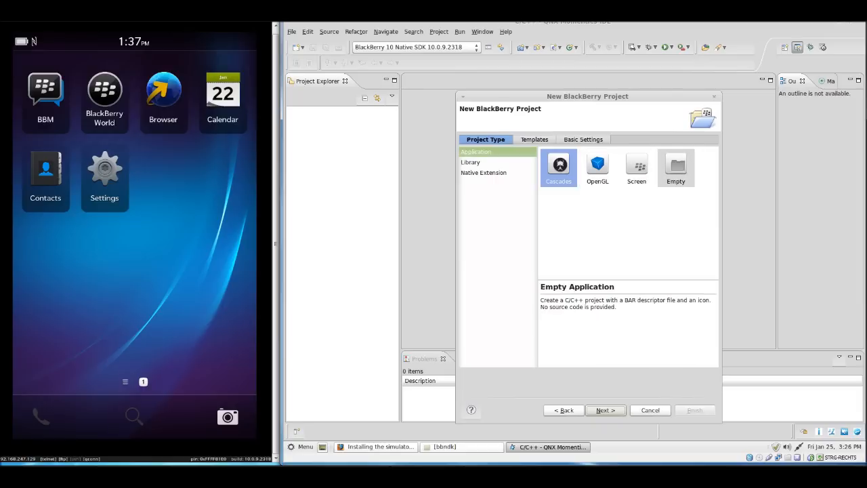
click(596, 167)
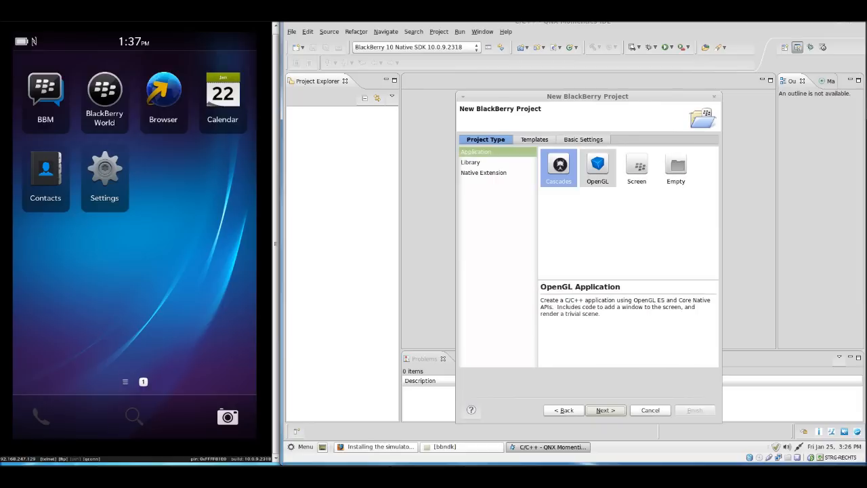
click(558, 168)
text(QMLHelloWor)
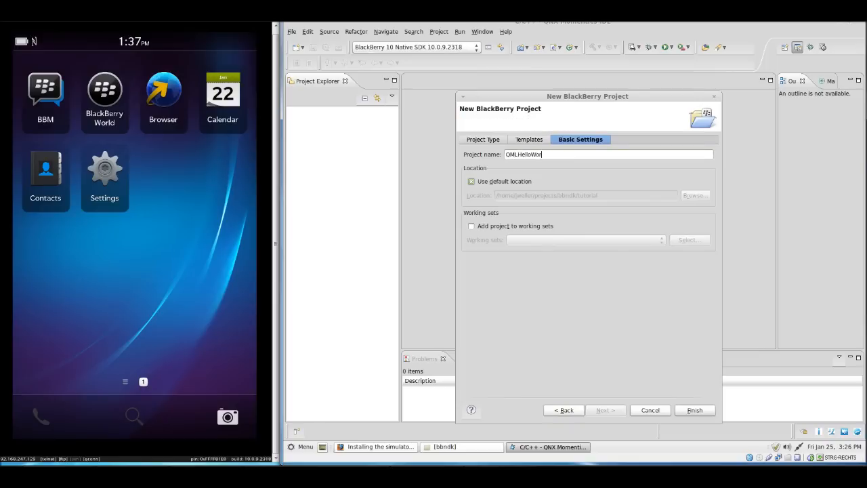
Name the project QMLHelloWorld, finish the wizard and accept the QML perspective
text(ld)
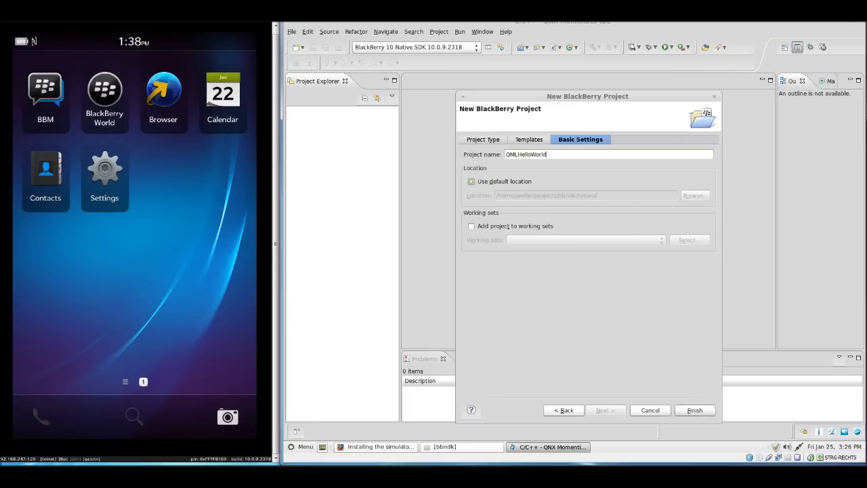
click(694, 410)
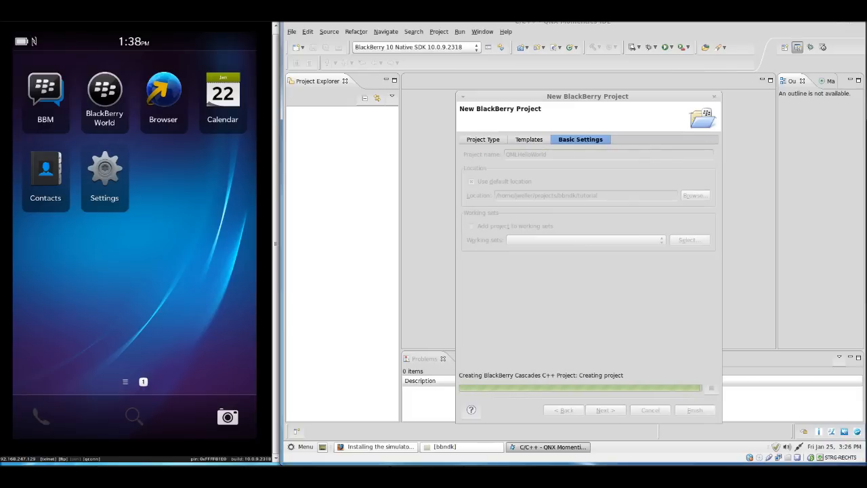
click(694, 410)
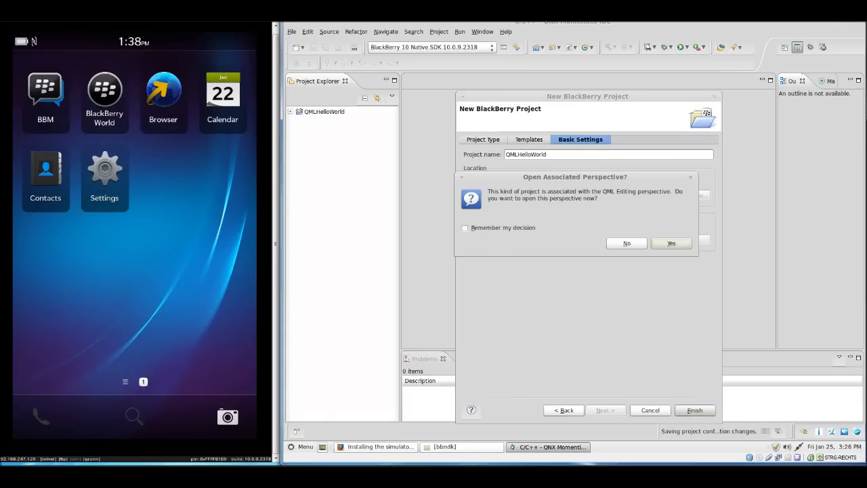
click(626, 243)
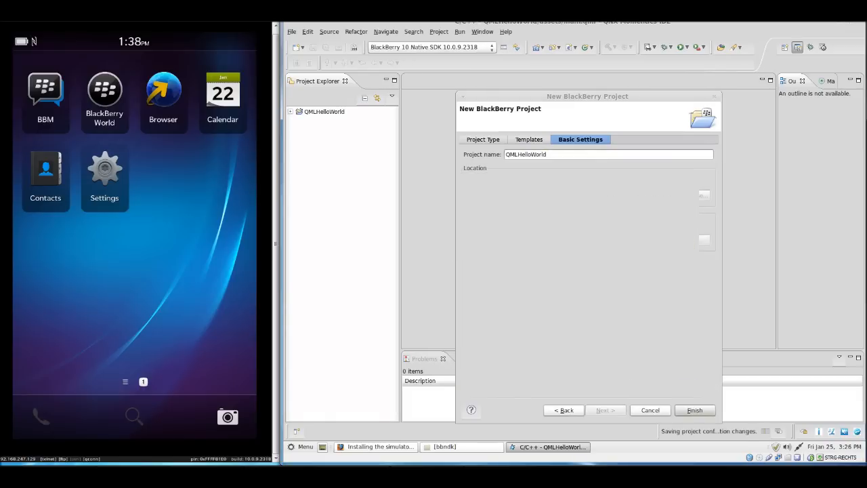
click(694, 410)
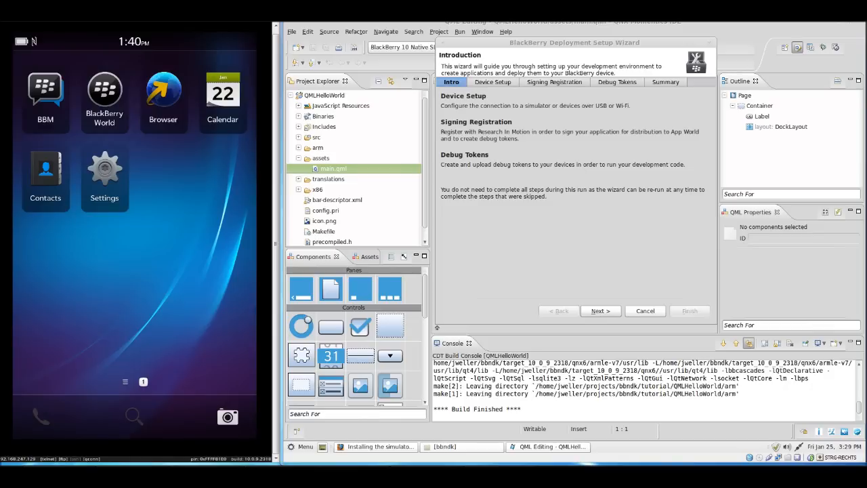
Enable the Simulator deployment target with IP address 192.168.247.129
click(599, 310)
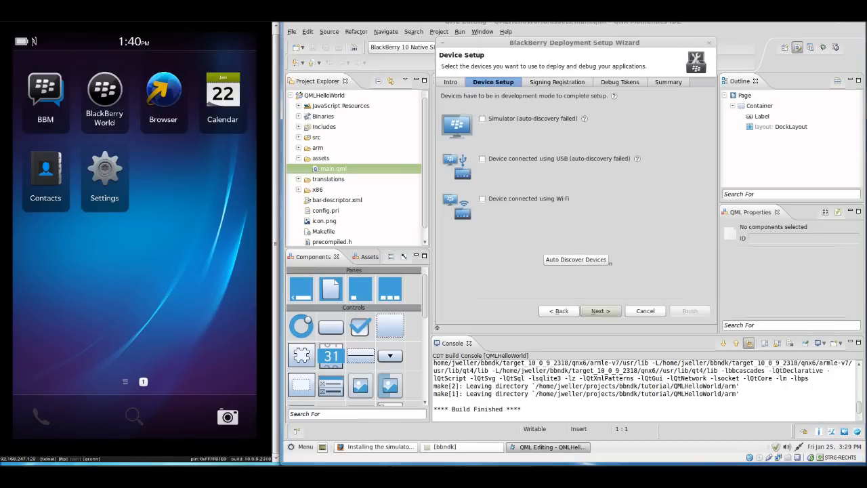
click(482, 118)
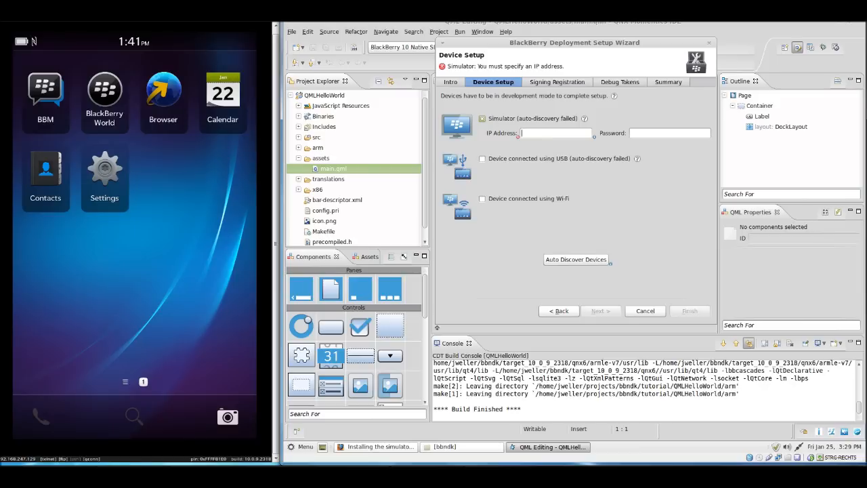
text(192.)
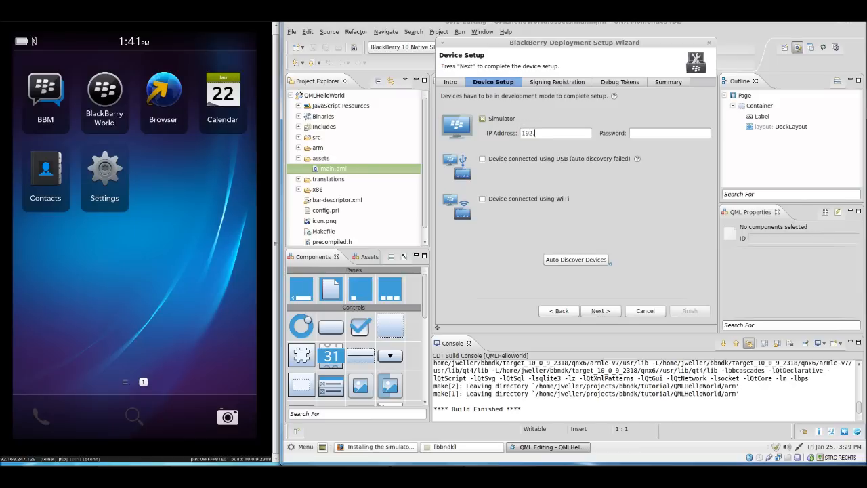
text(2)
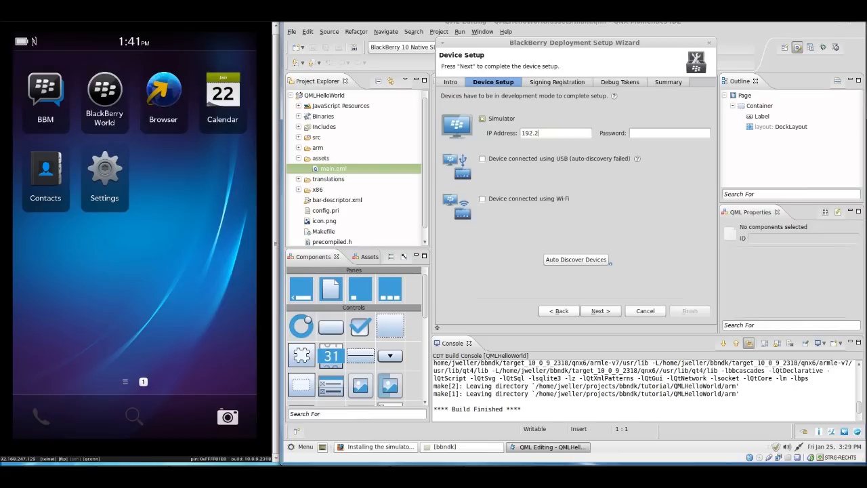
text(168.247.1)
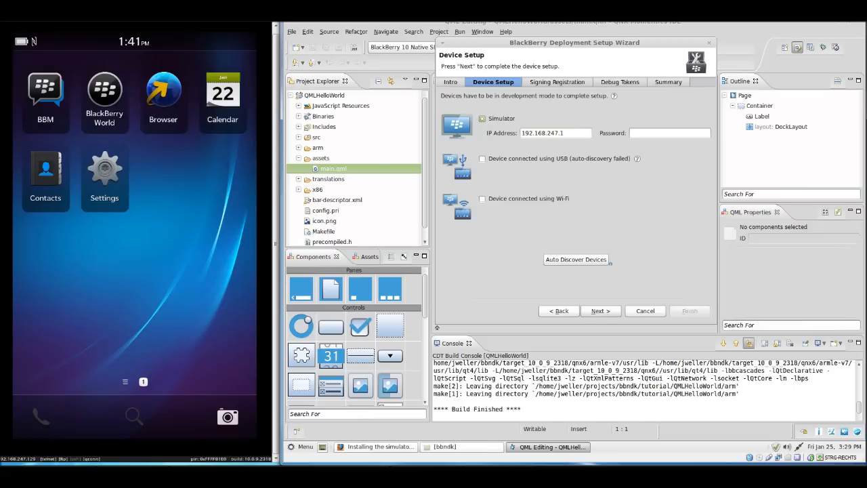
text(2)
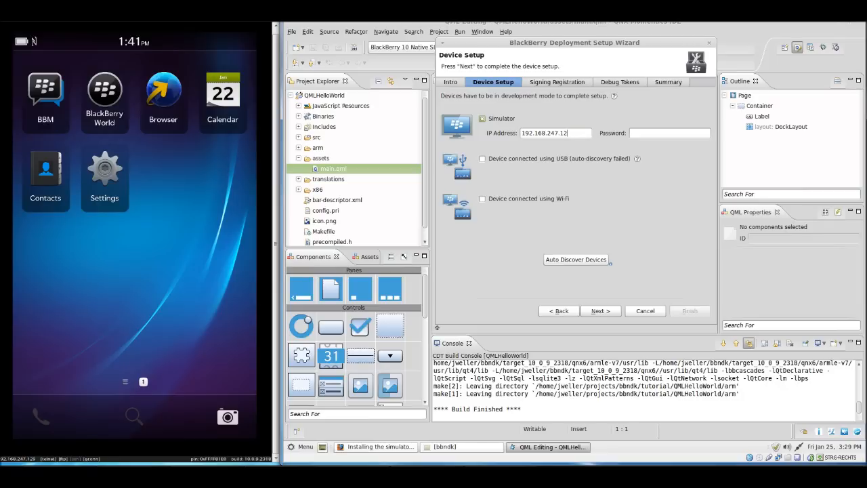
text(9)
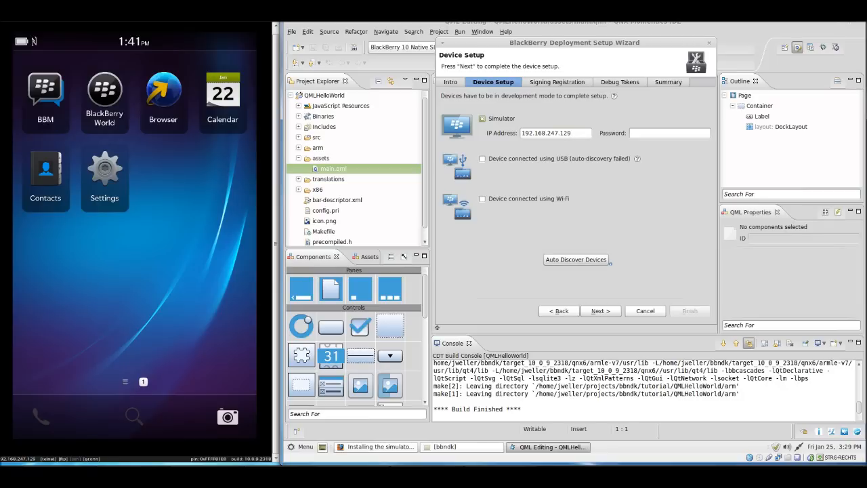
click(548, 133)
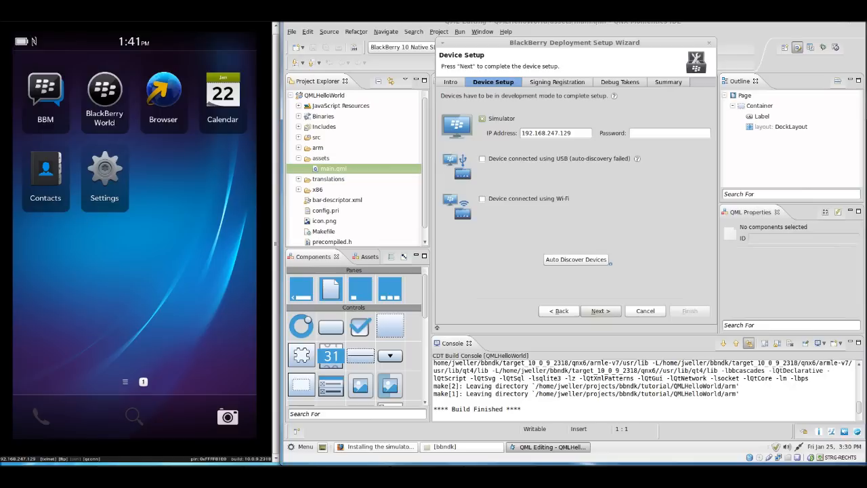
Create the simulator target, confirm the secure storage password, and finish from the summary
click(599, 310)
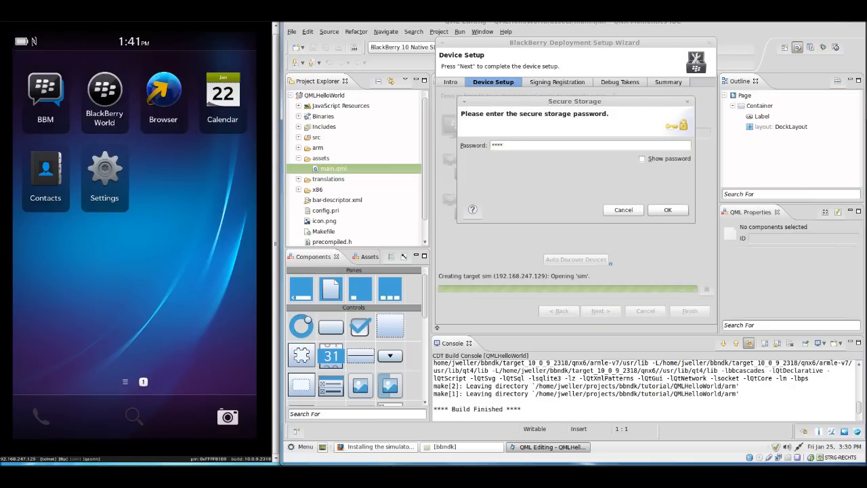
click(667, 210)
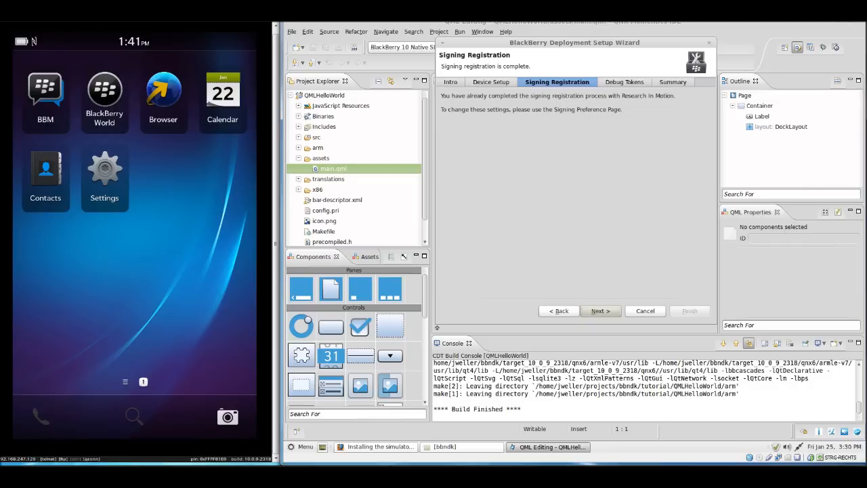
click(599, 310)
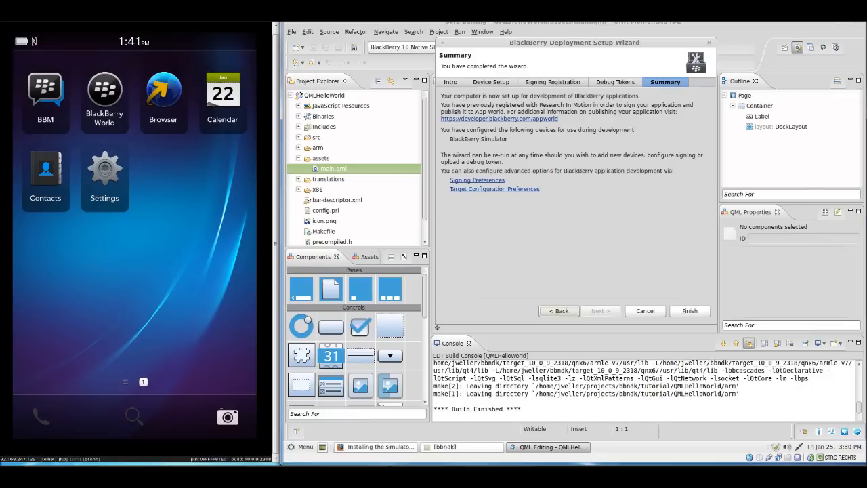
click(689, 310)
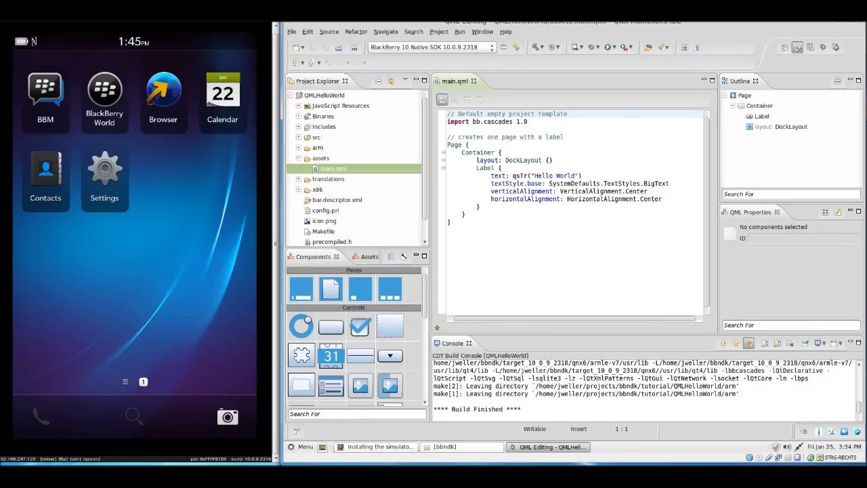
Make Simulator-Debug the active build configuration and build QMLHelloWorld
right_click(325, 95)
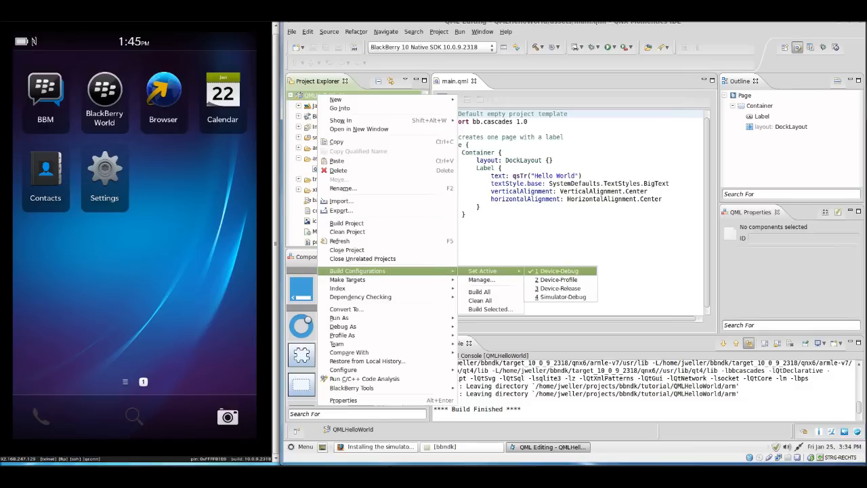
mouse_move(560, 297)
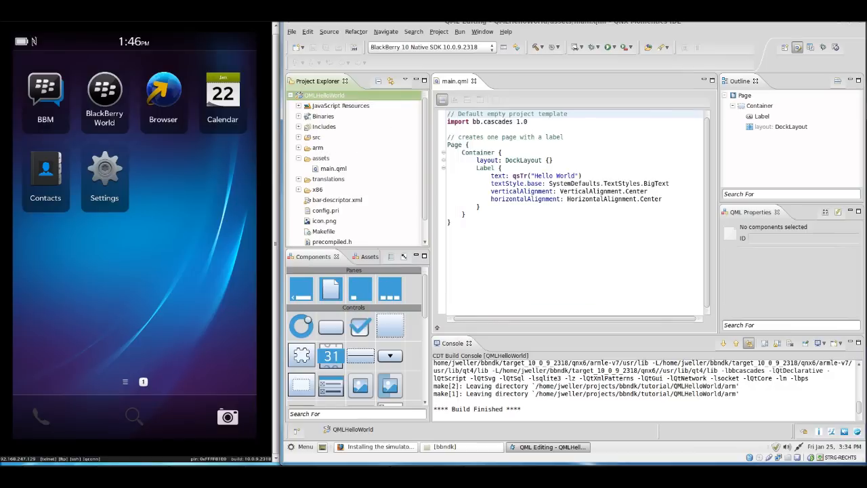
right_click(325, 95)
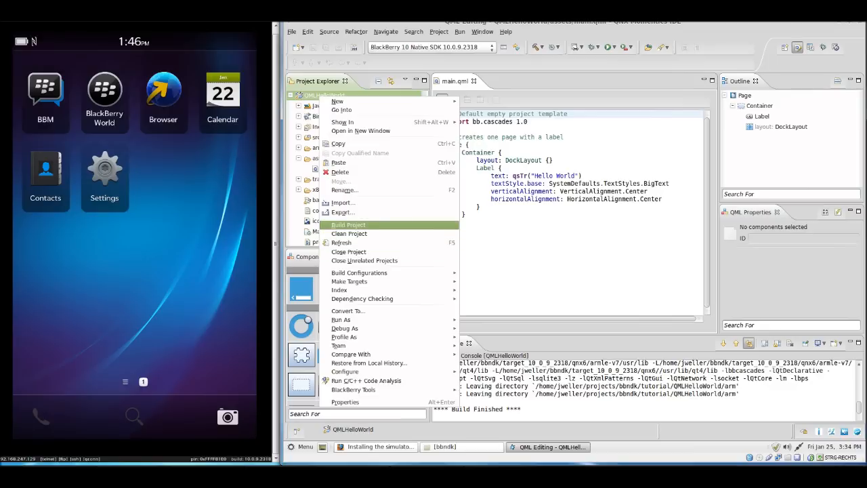
click(348, 224)
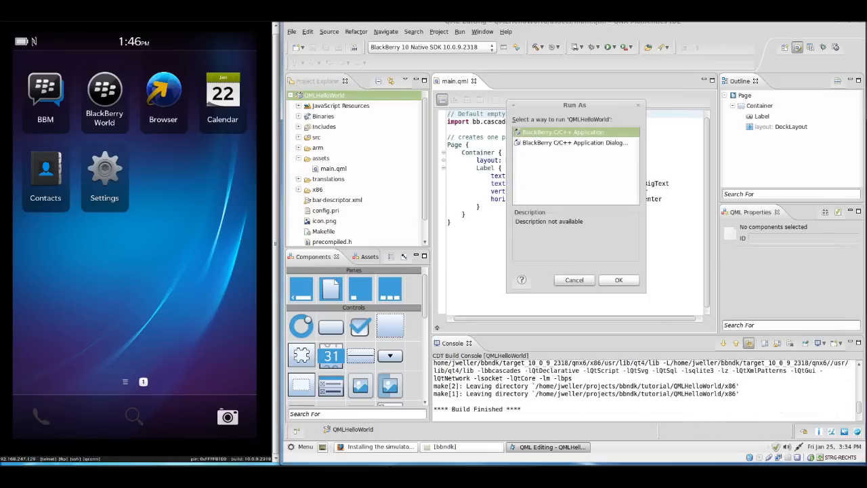
click(618, 280)
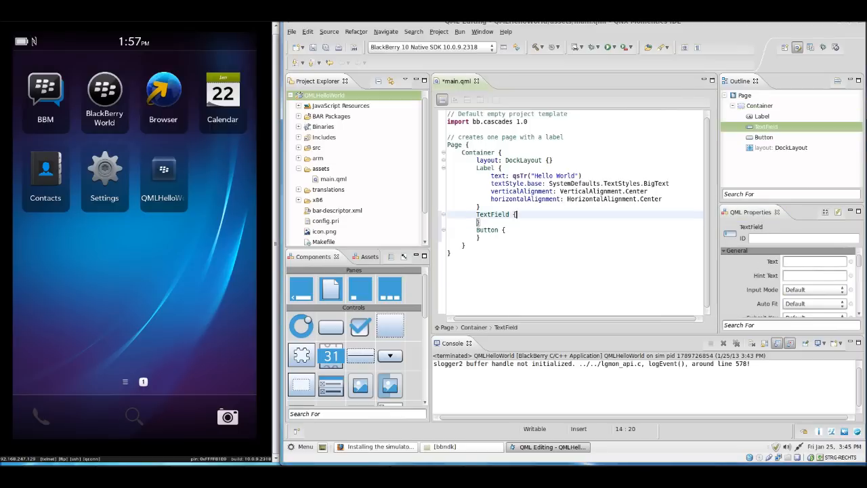
Add id: textfield and hintText: "Enter Text..." to the TextField block
key(Return)
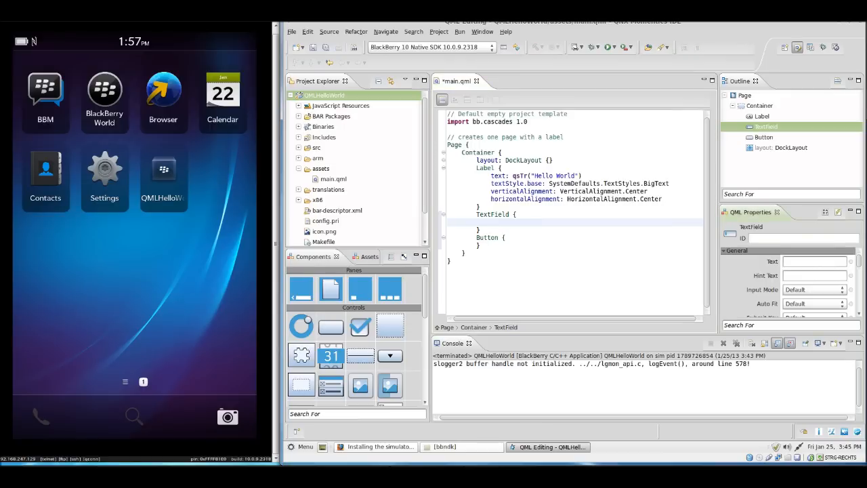
text(id: textfil)
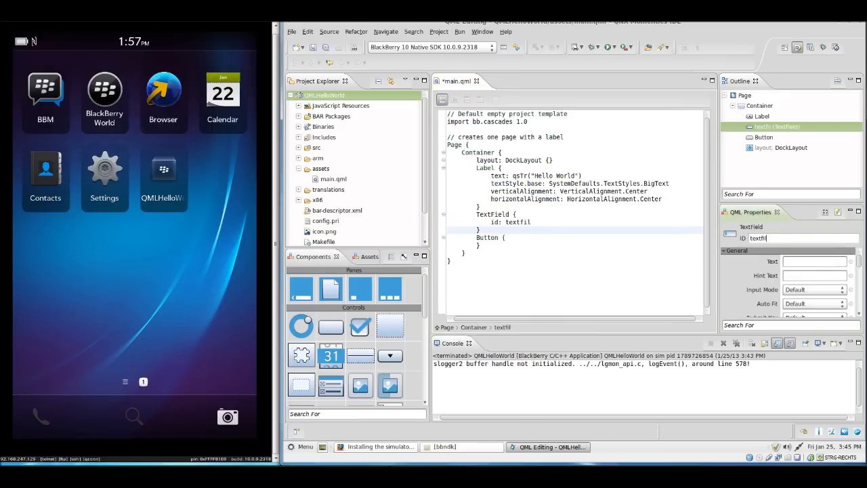
text(d)
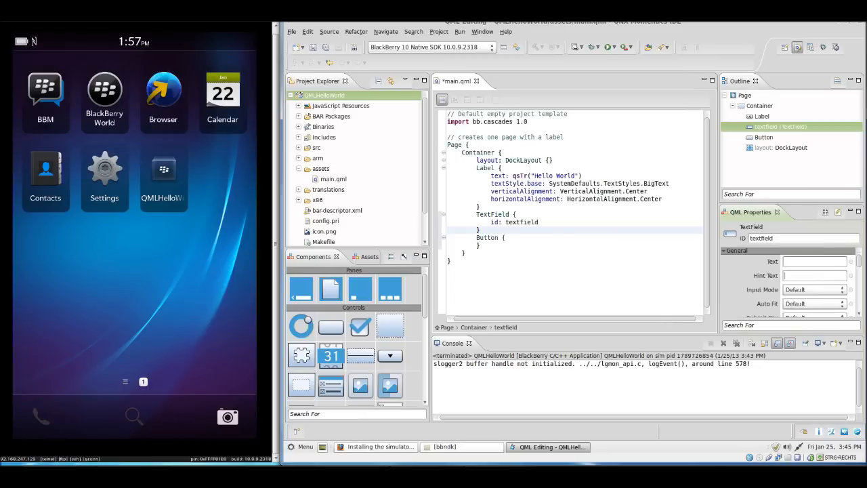
text(E)
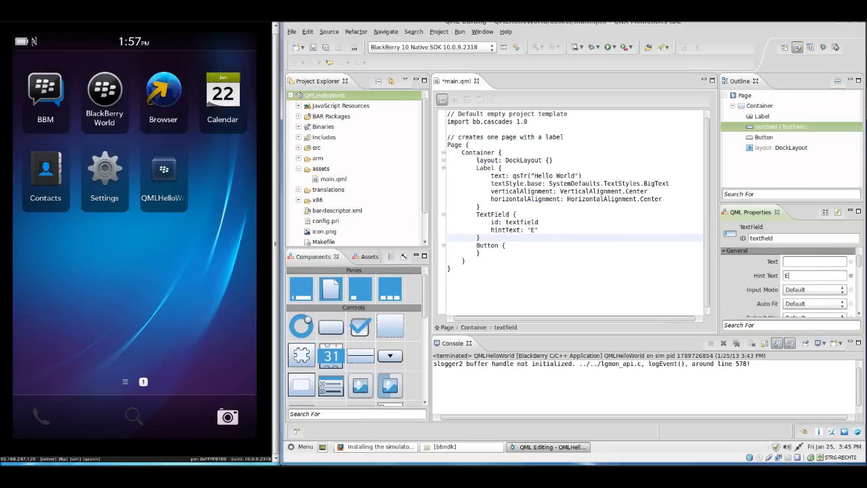
text(nter)
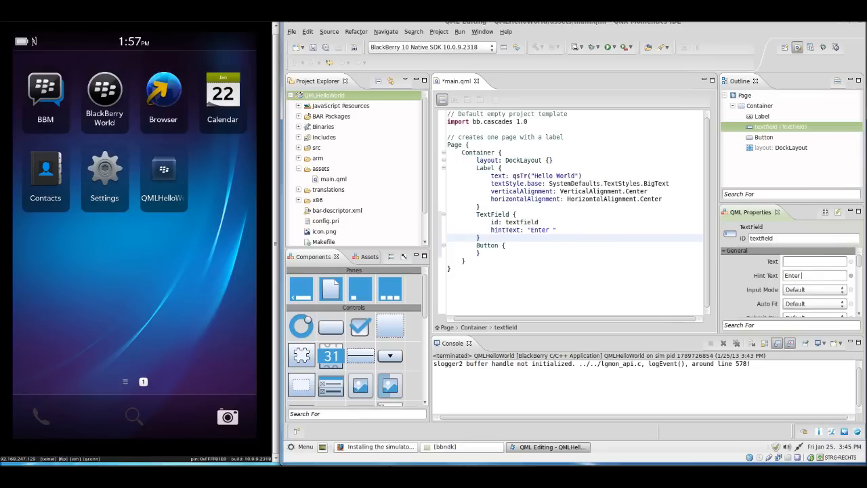
text(Text...)
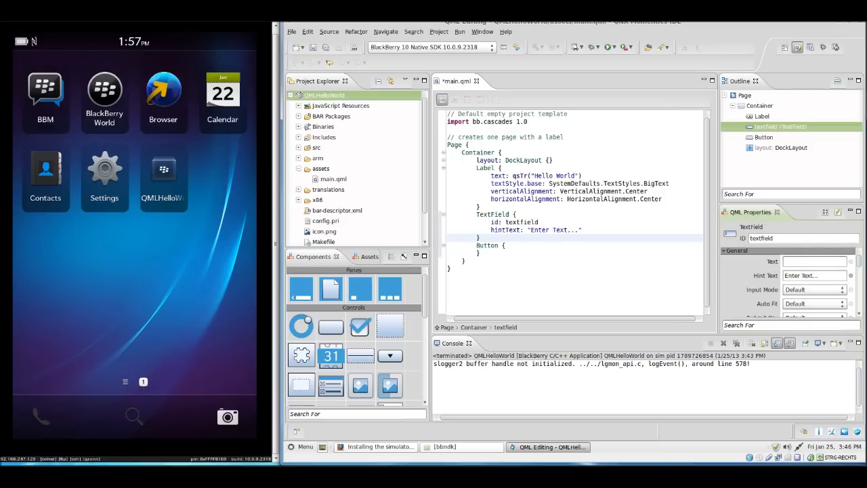
Give the Button text "Set Text 2 Label" and the Label id label
click(764, 137)
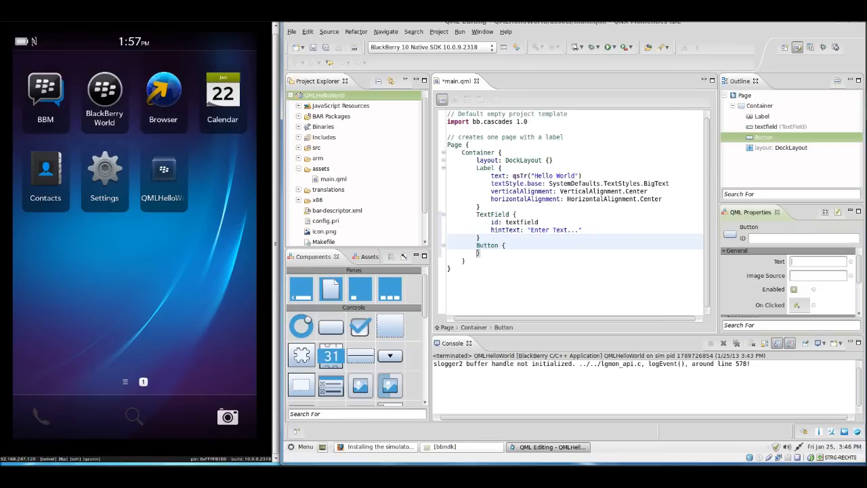
text(Set Text 2)
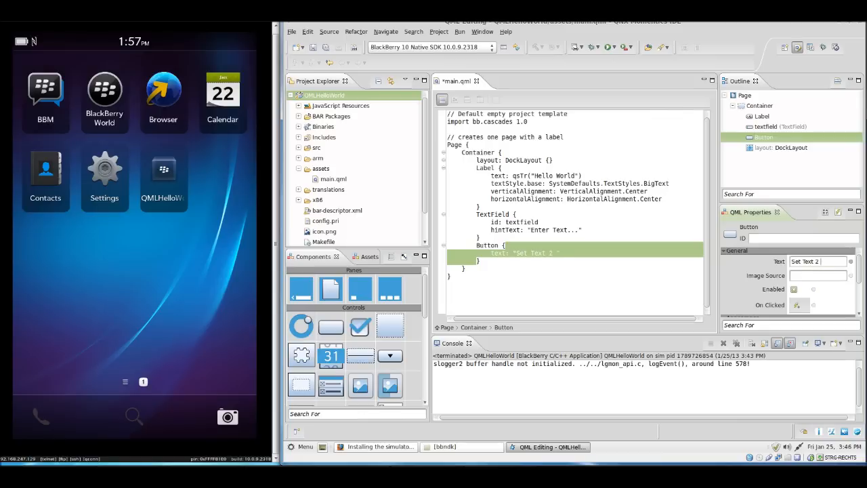
text(Label)
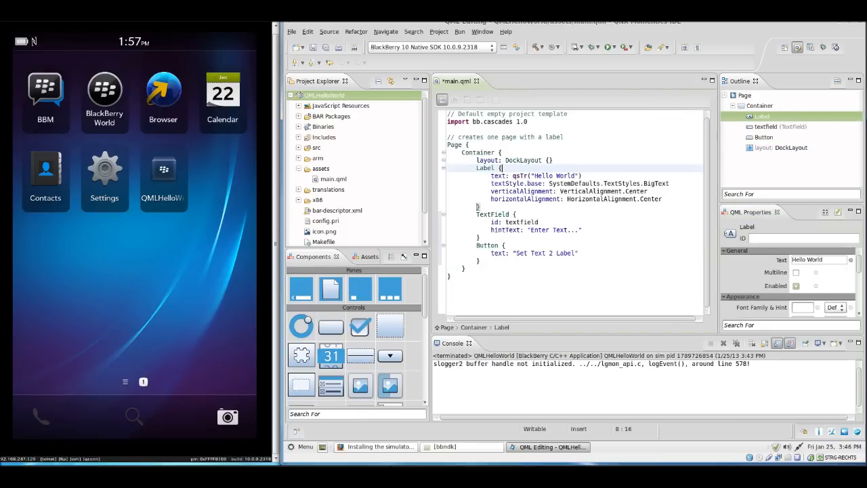
text(label)
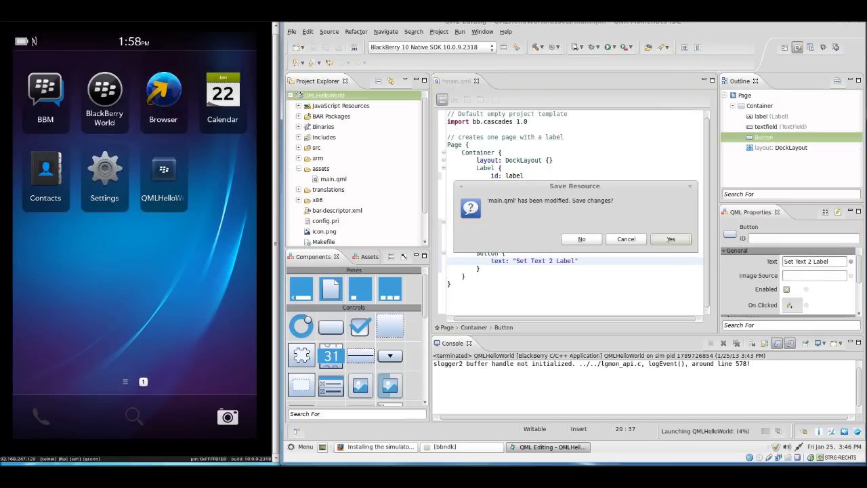
Save main.qml and relaunch QMLHelloWorld in the simulator
click(670, 238)
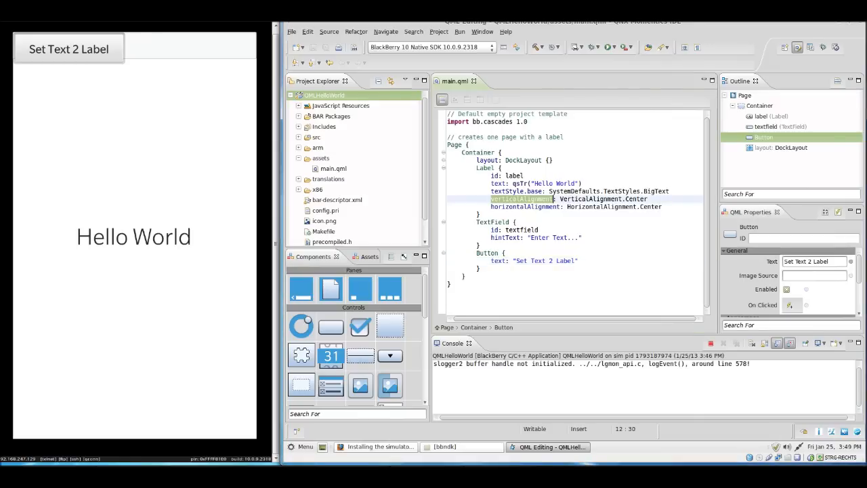
click(760, 116)
text(Sta)
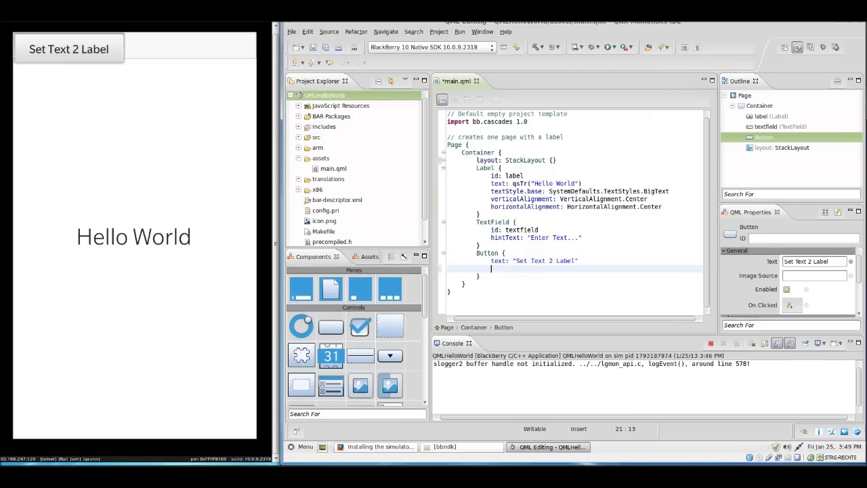
Add an onClicked handler to the Button setting label.text = textfield.text
text(onClicked:)
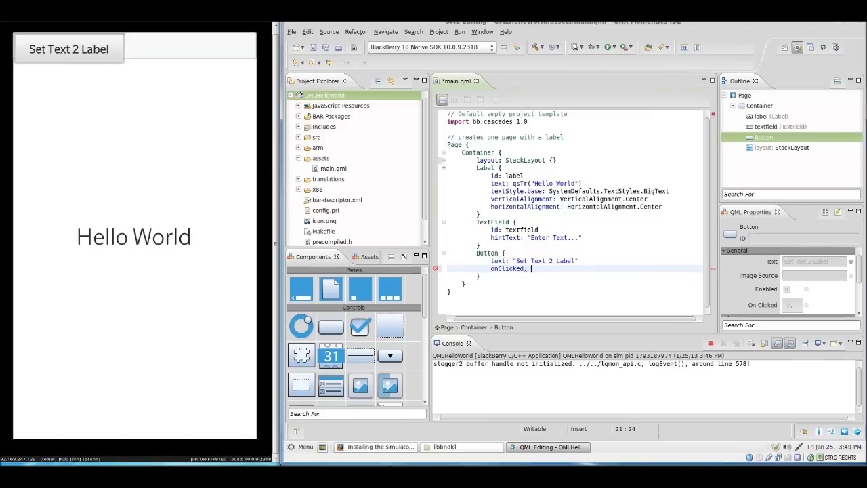
text({)
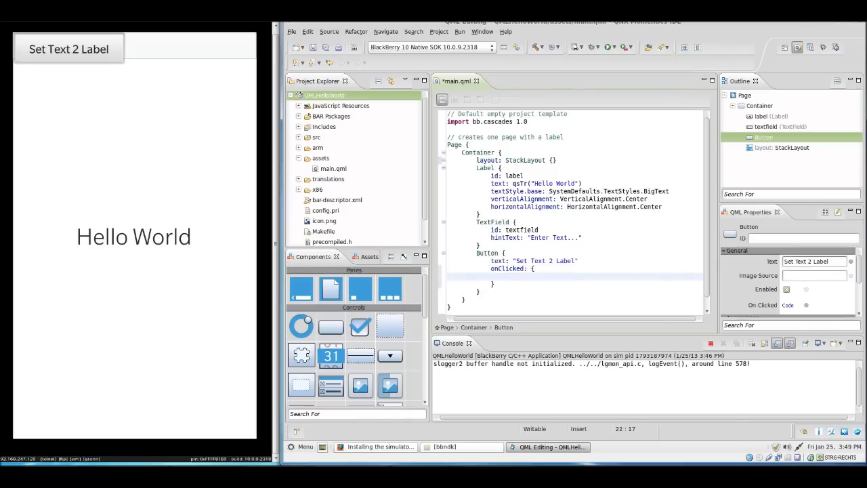
text(label)
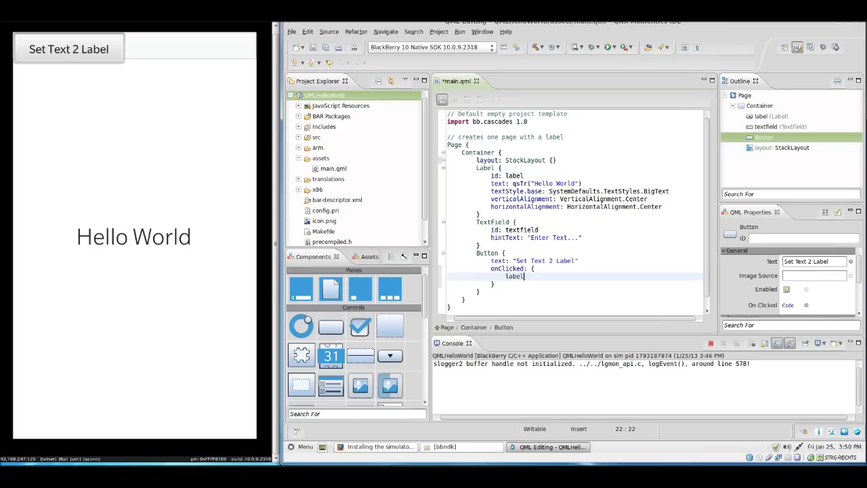
text(.text = te)
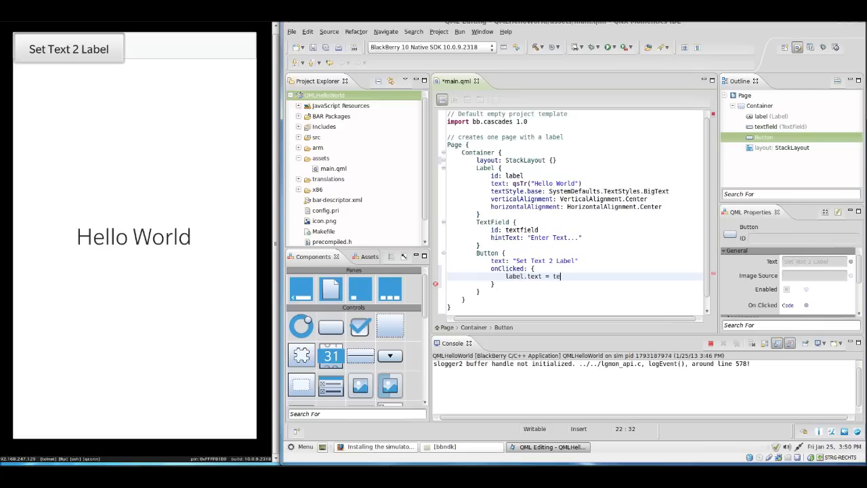
text(xtfield.)
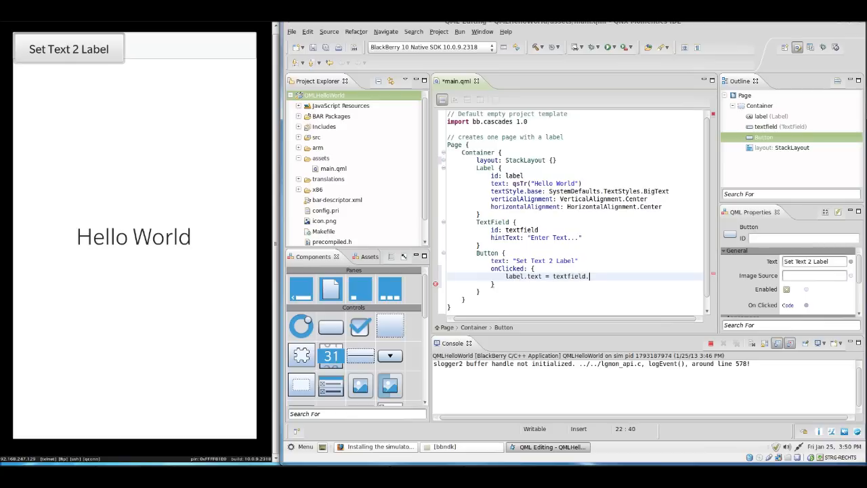
text(t)
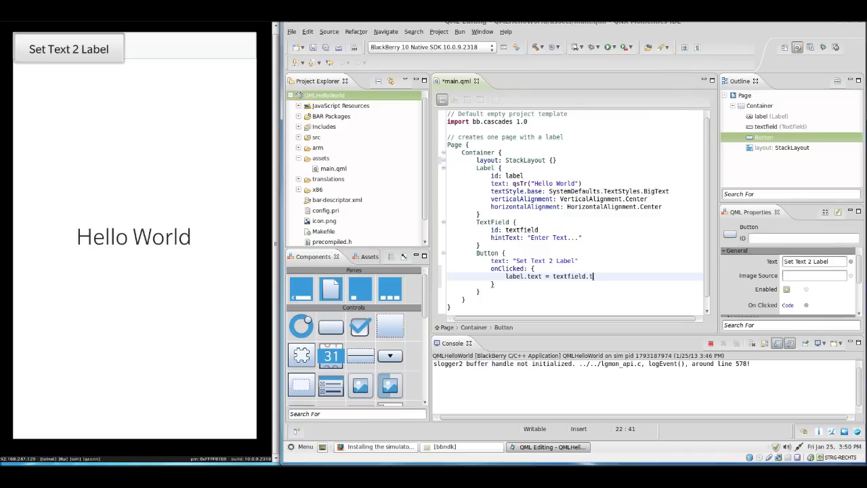
text(ext)
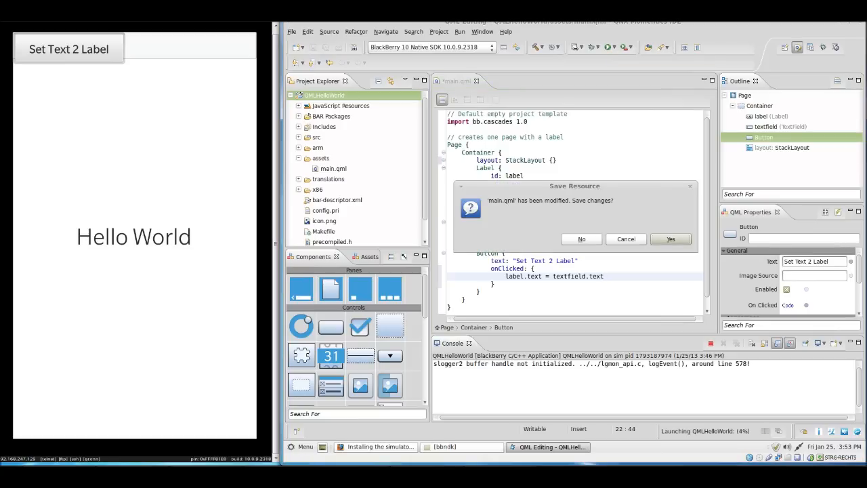
Save and relaunch, enter 'Hello World QML!' and tap Set Text 2 Label
click(670, 239)
text(Hello World QML)
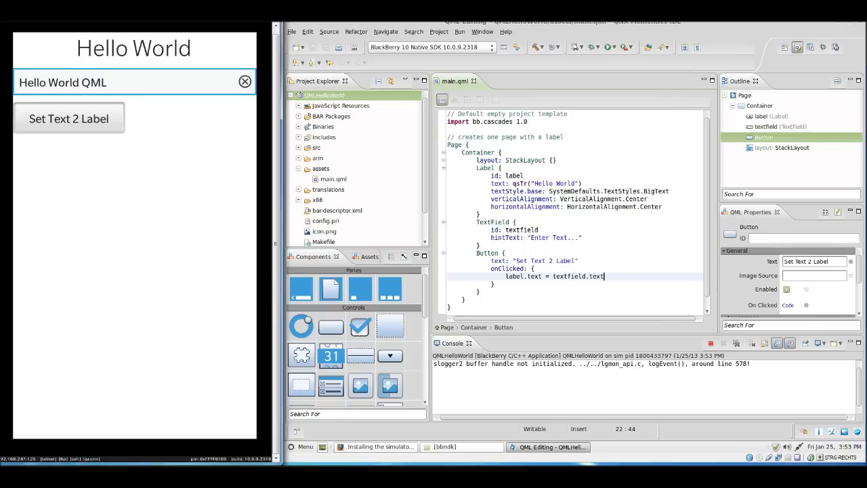
text(!)
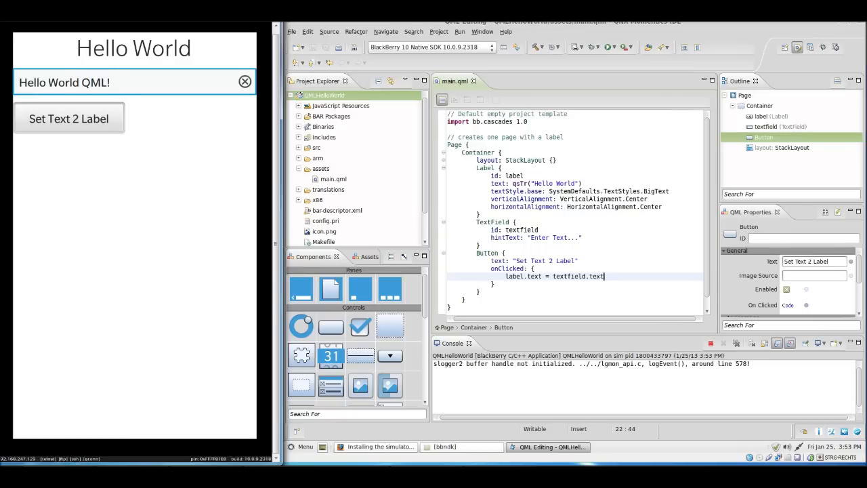
click(68, 119)
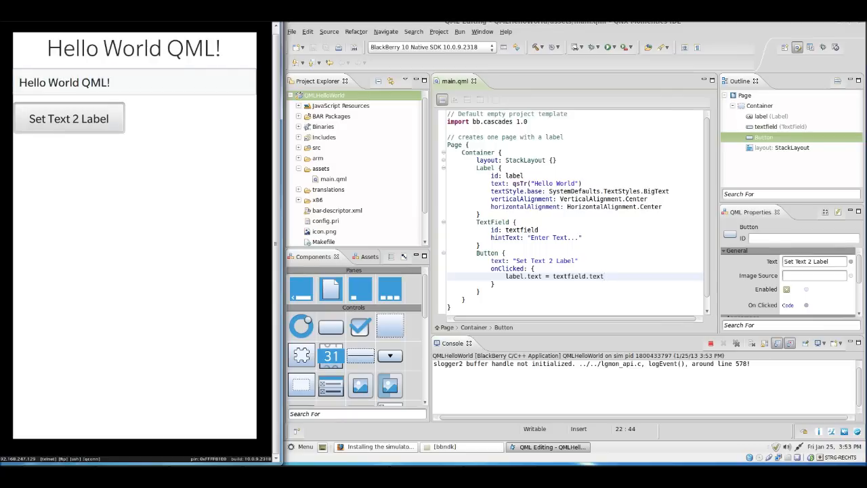